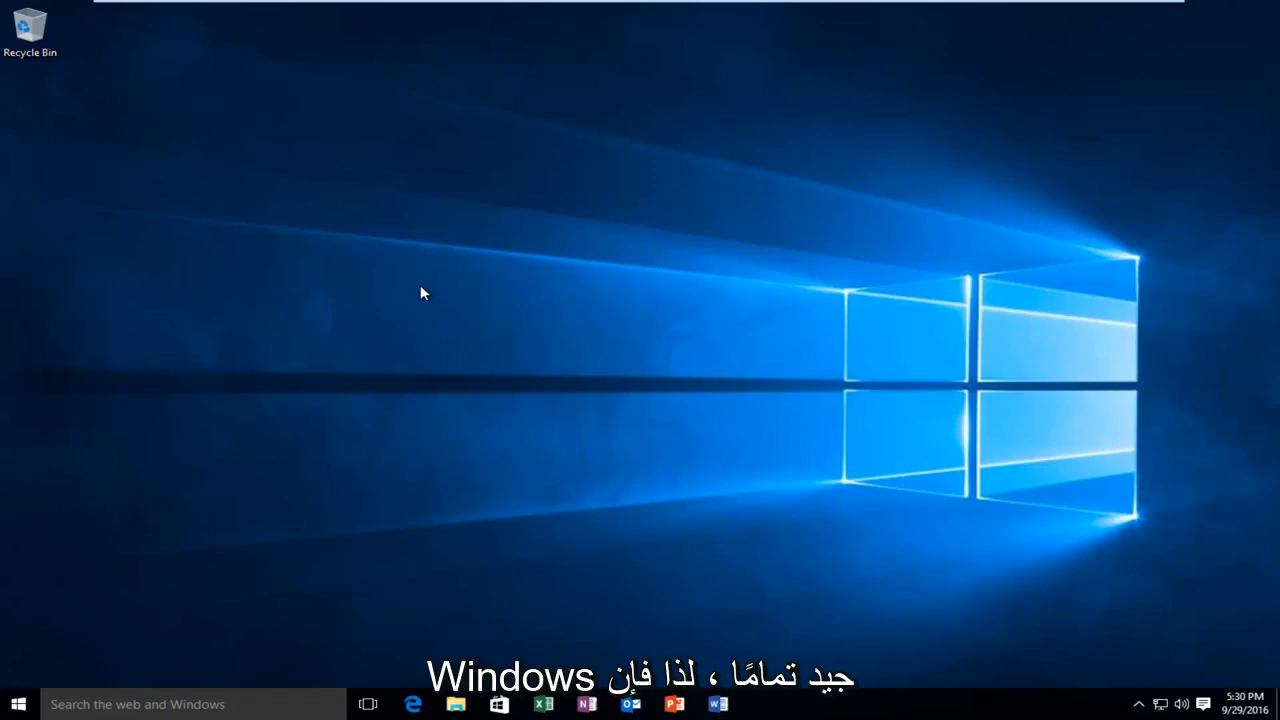
{"action": "mouse_move", "coordinate": [238, 360]}
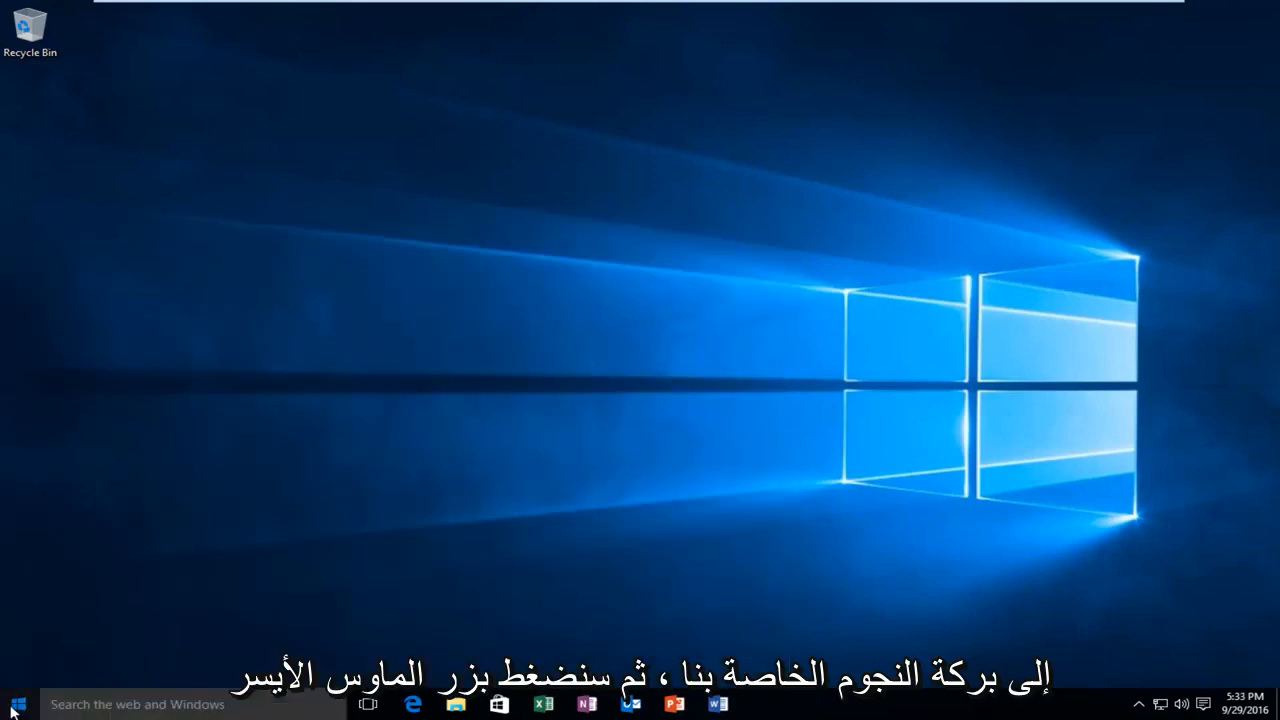
Show the Start menu with its most-used apps and live tiles.
{"action": "left_click", "coordinate": [14, 704]}
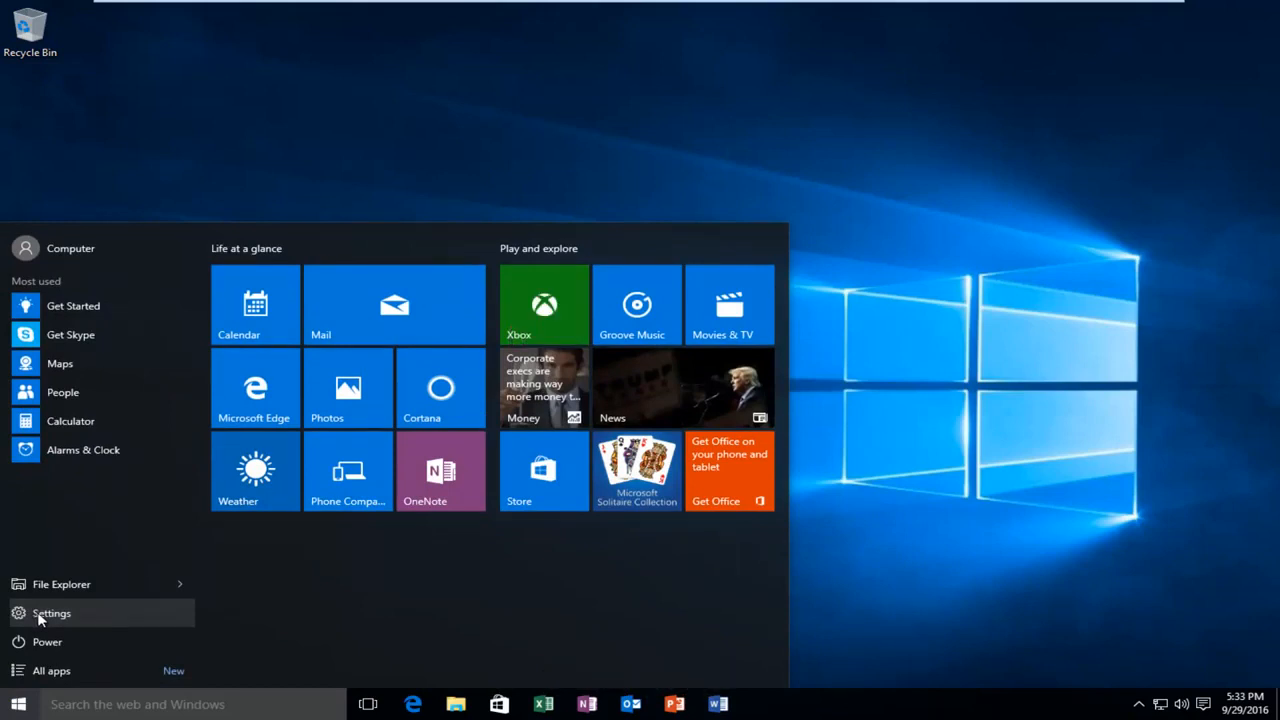
Reach the Recovery page via Settings > Update & security > Recovery.
{"action": "left_click", "coordinate": [52, 612]}
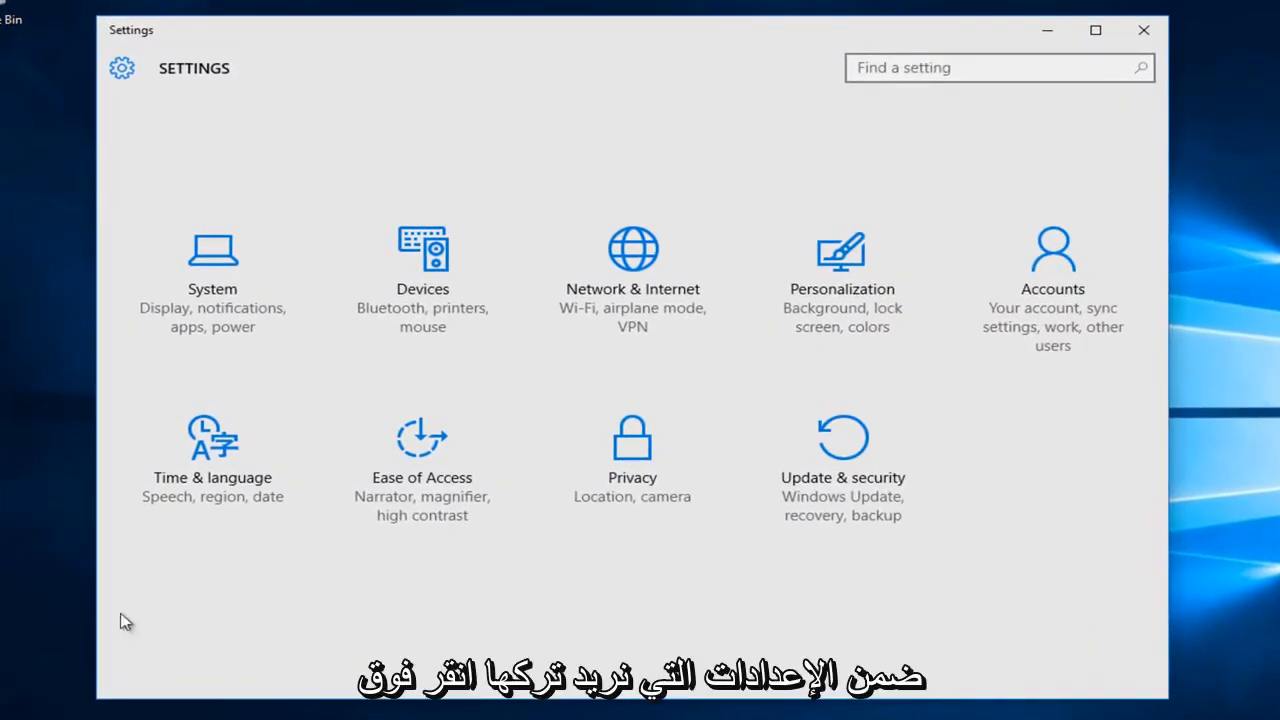
{"action": "mouse_move", "coordinate": [376, 368]}
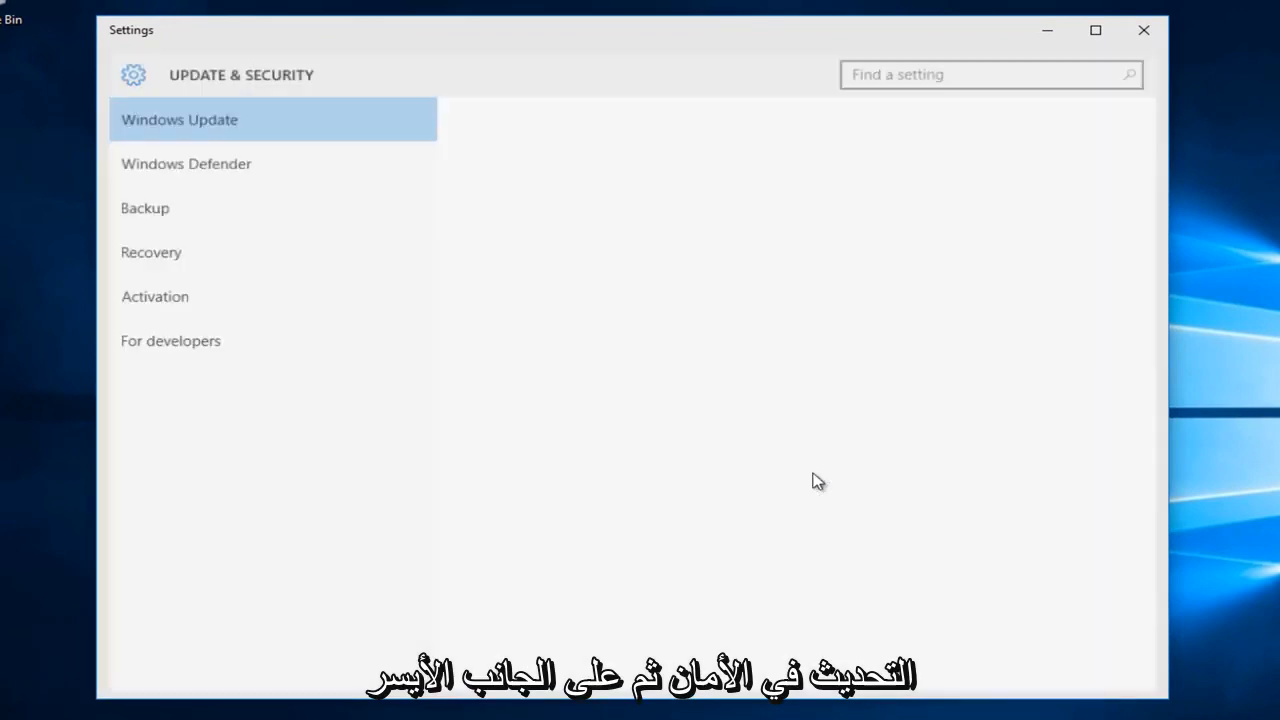
{"action": "left_click", "coordinate": [180, 120]}
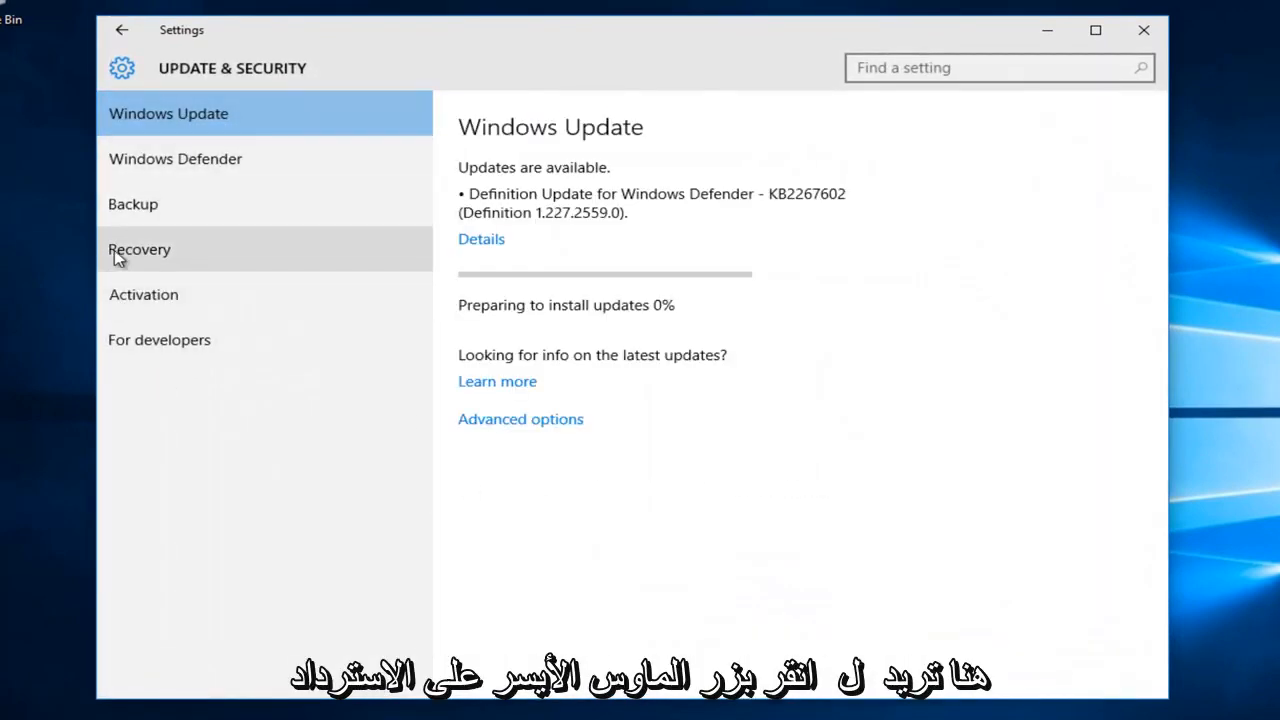
{"action": "left_click", "coordinate": [140, 248]}
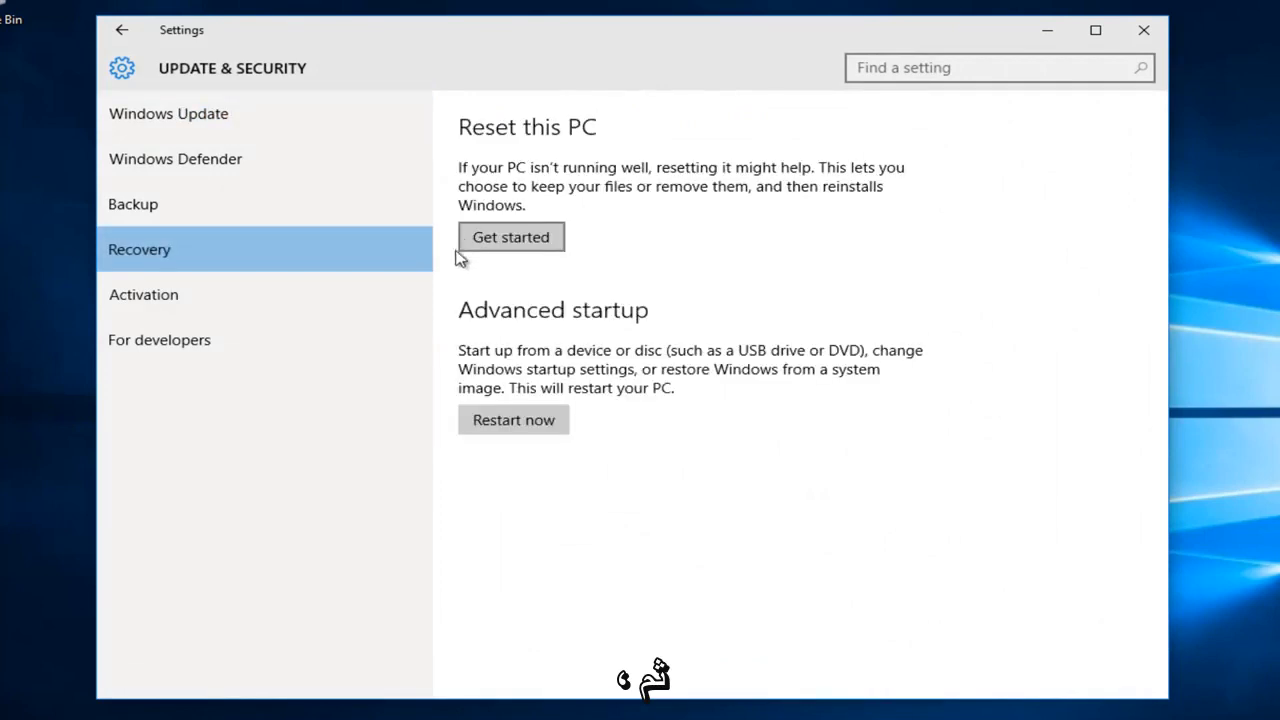
{"action": "mouse_move", "coordinate": [568, 324]}
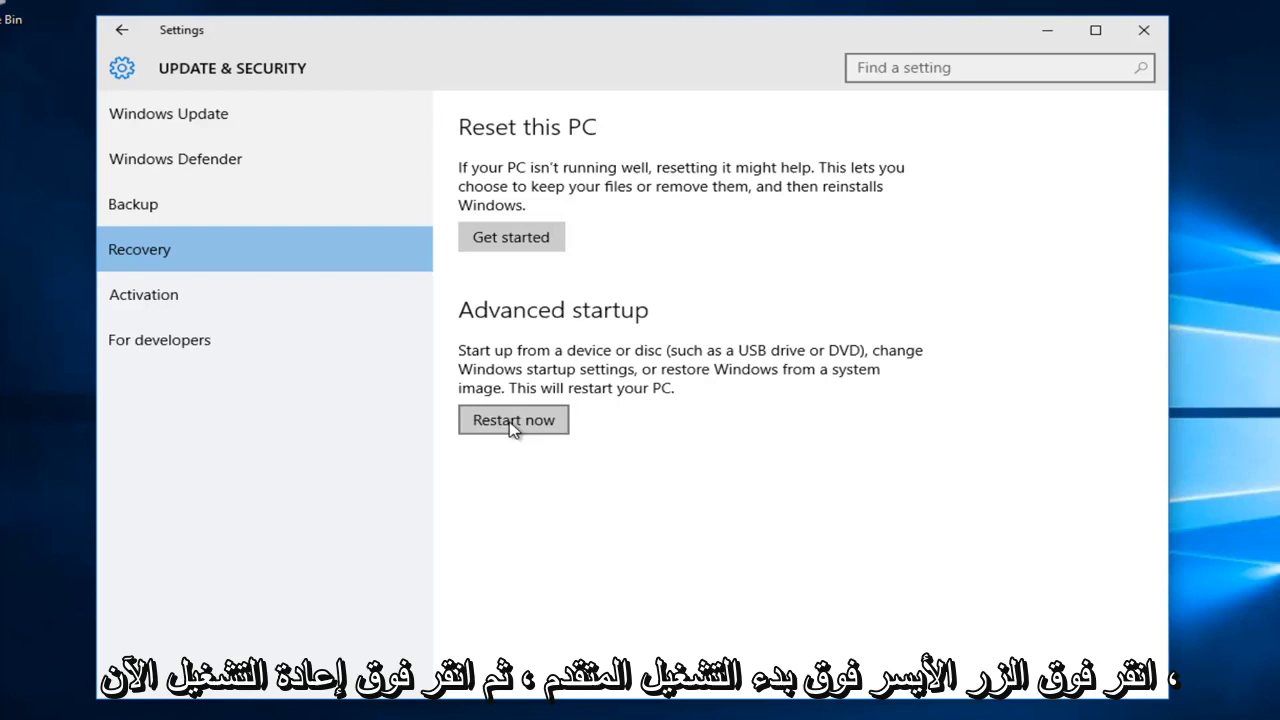
Restart the PC into Advanced startup using Restart now.
{"action": "left_click", "coordinate": [512, 420]}
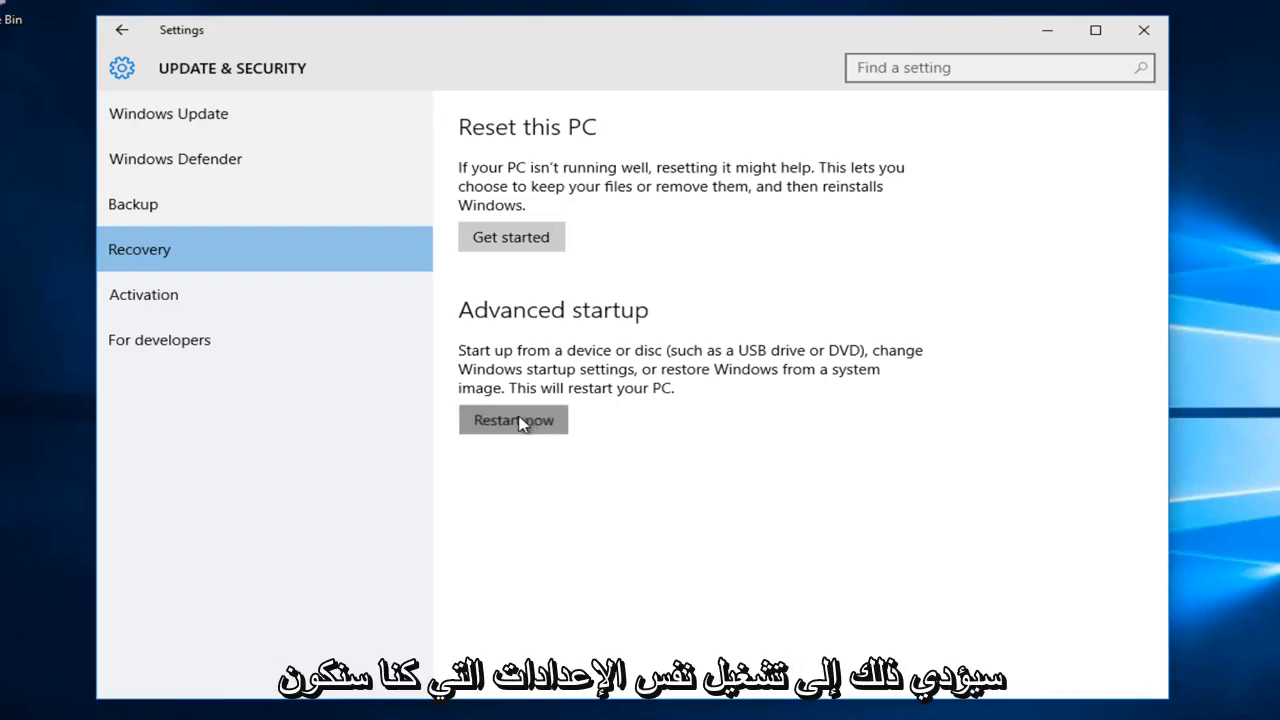
{"action": "mouse_move", "coordinate": [520, 420]}
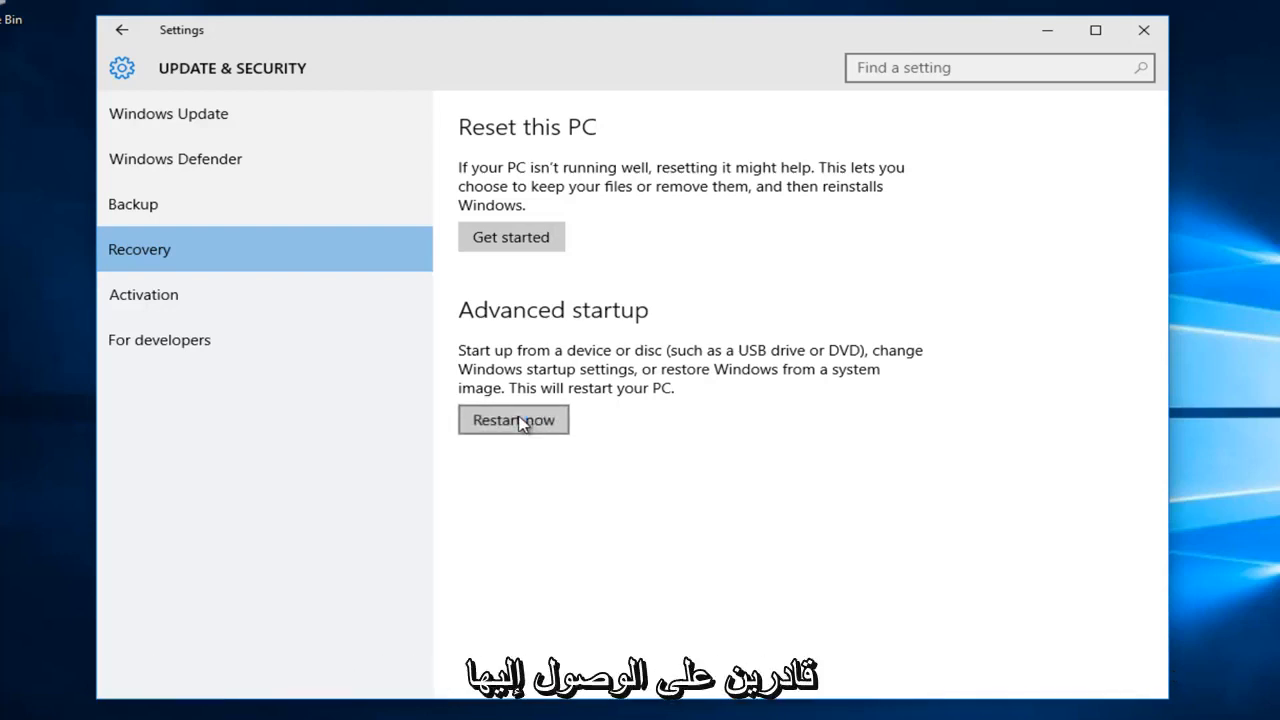
{"action": "left_click", "coordinate": [512, 420]}
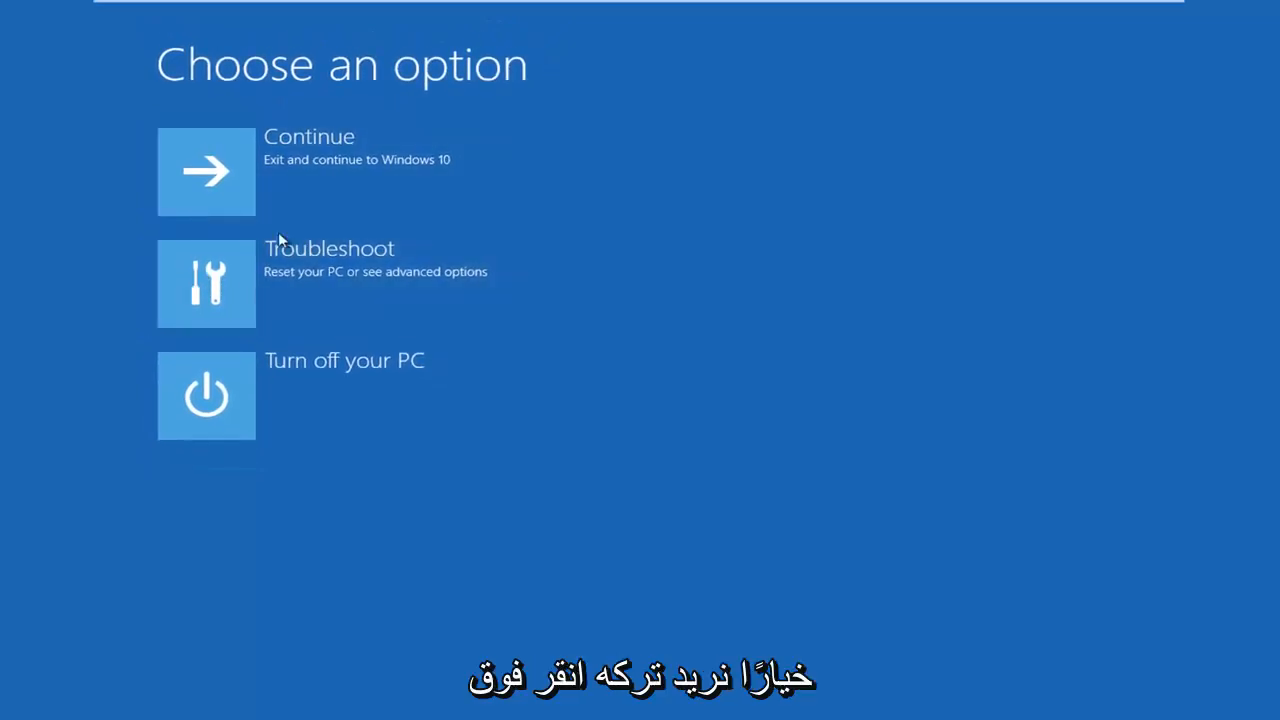
{"action": "mouse_move", "coordinate": [292, 280]}
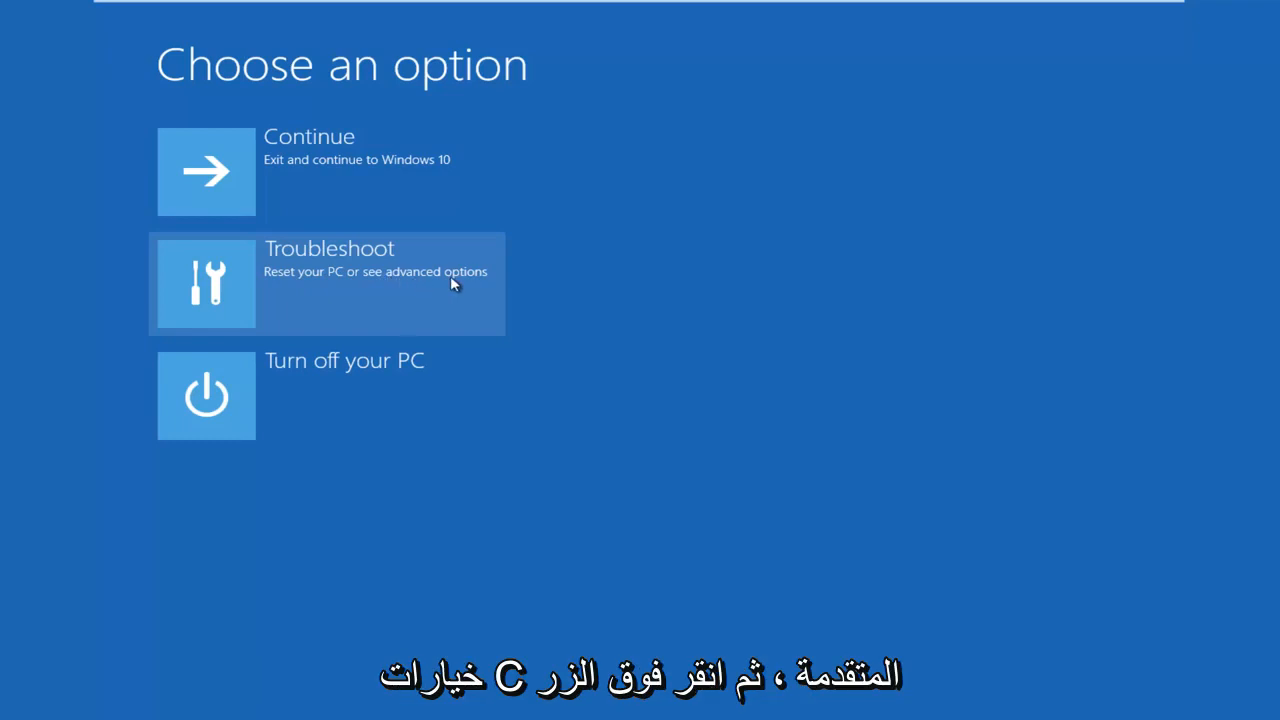
Choose Troubleshoot on the Choose an option screen.
{"action": "left_click", "coordinate": [324, 284]}
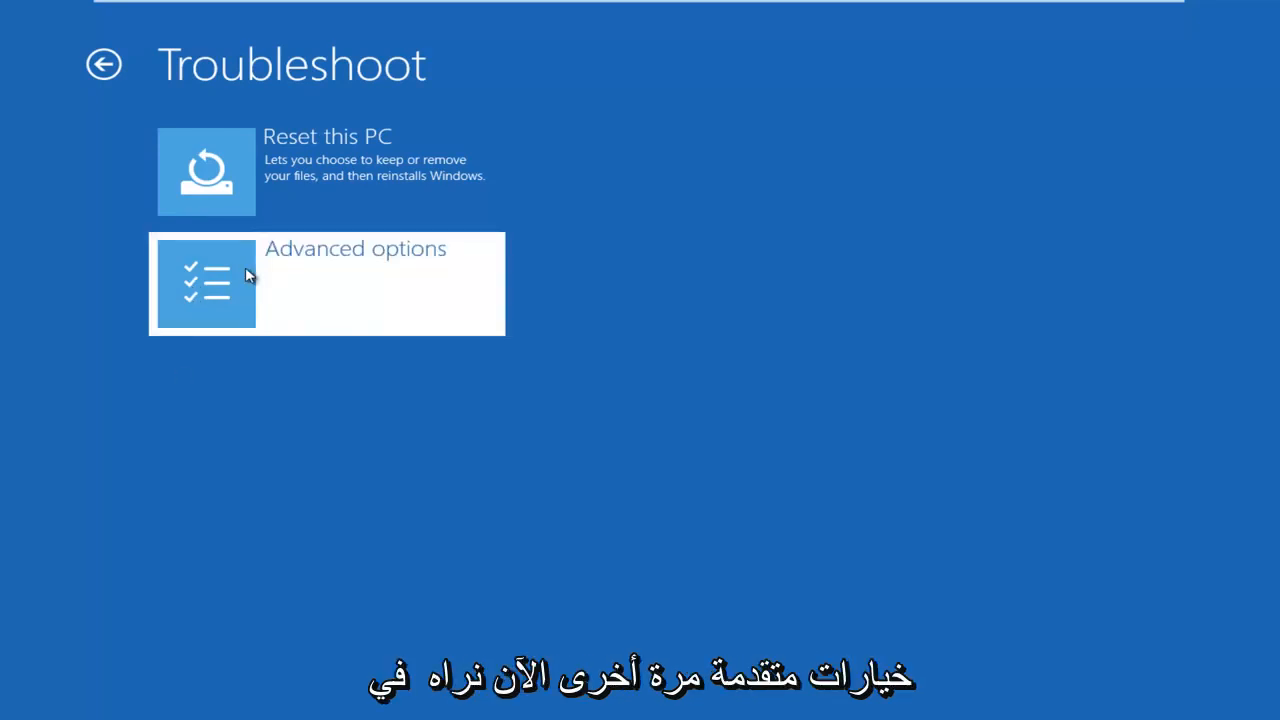
Go into Advanced options and start Command Prompt.
{"action": "left_click", "coordinate": [326, 284]}
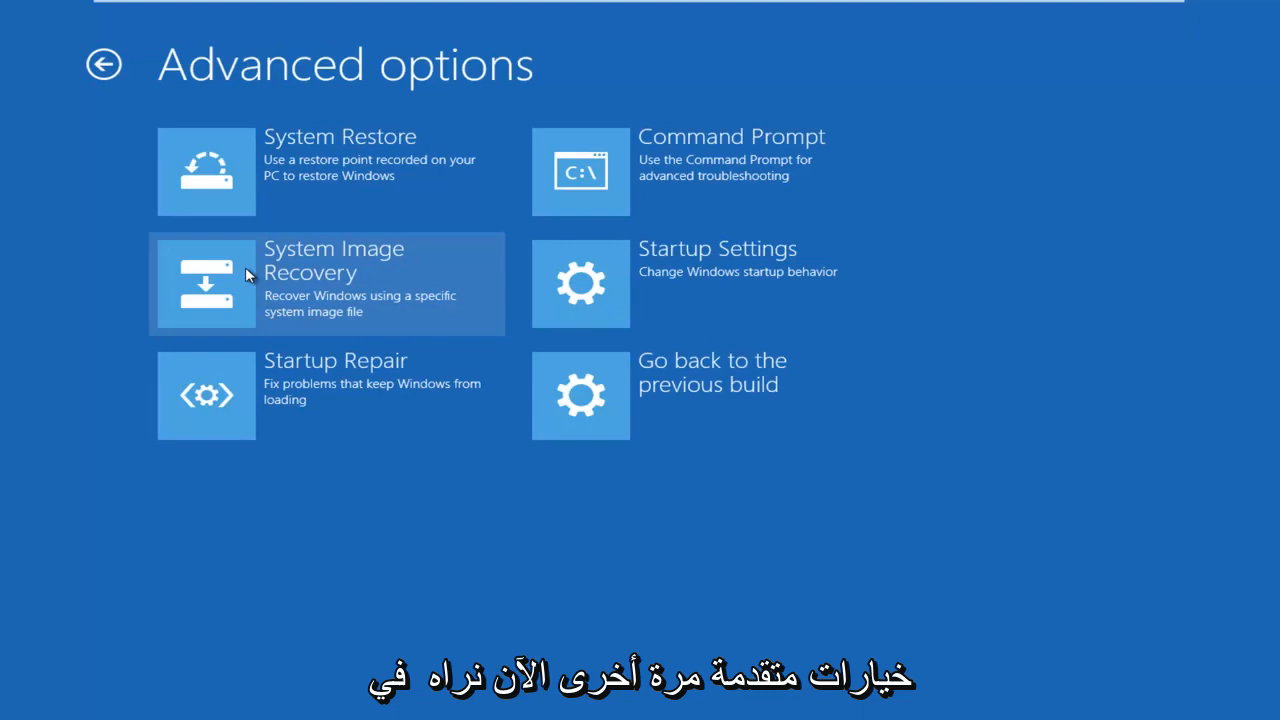
{"action": "mouse_move", "coordinate": [676, 168]}
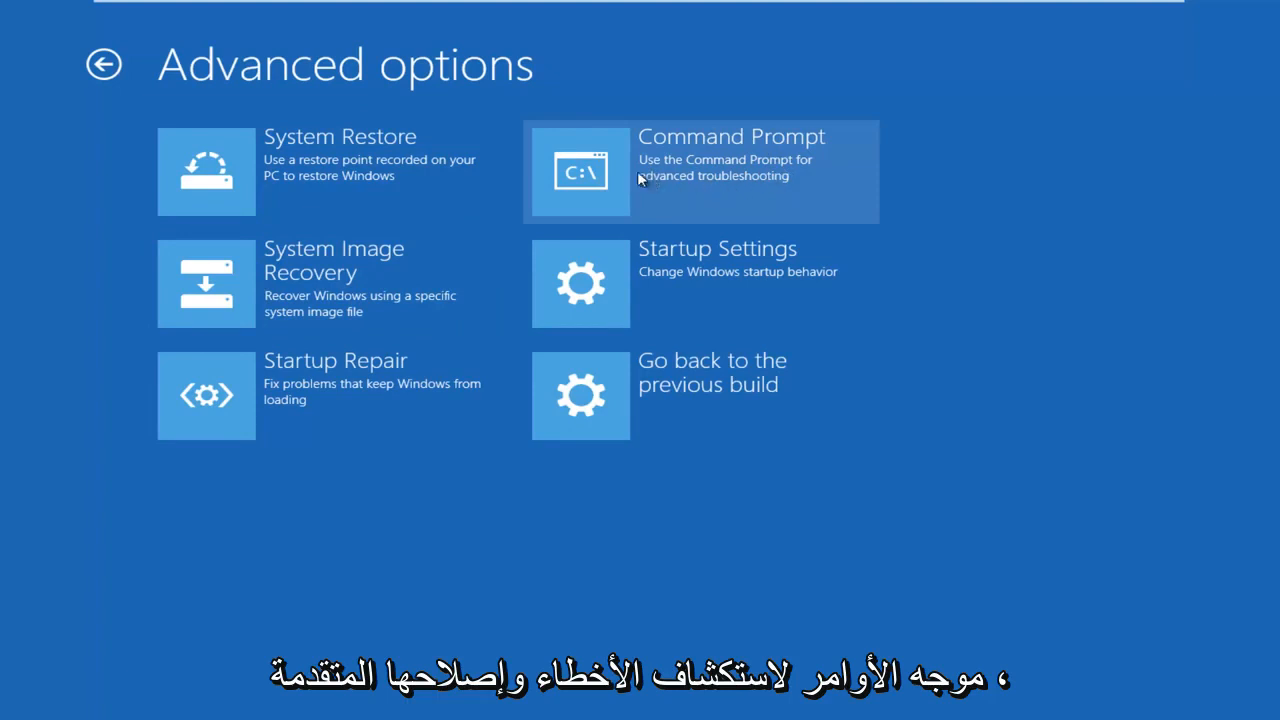
{"action": "mouse_move", "coordinate": [616, 180]}
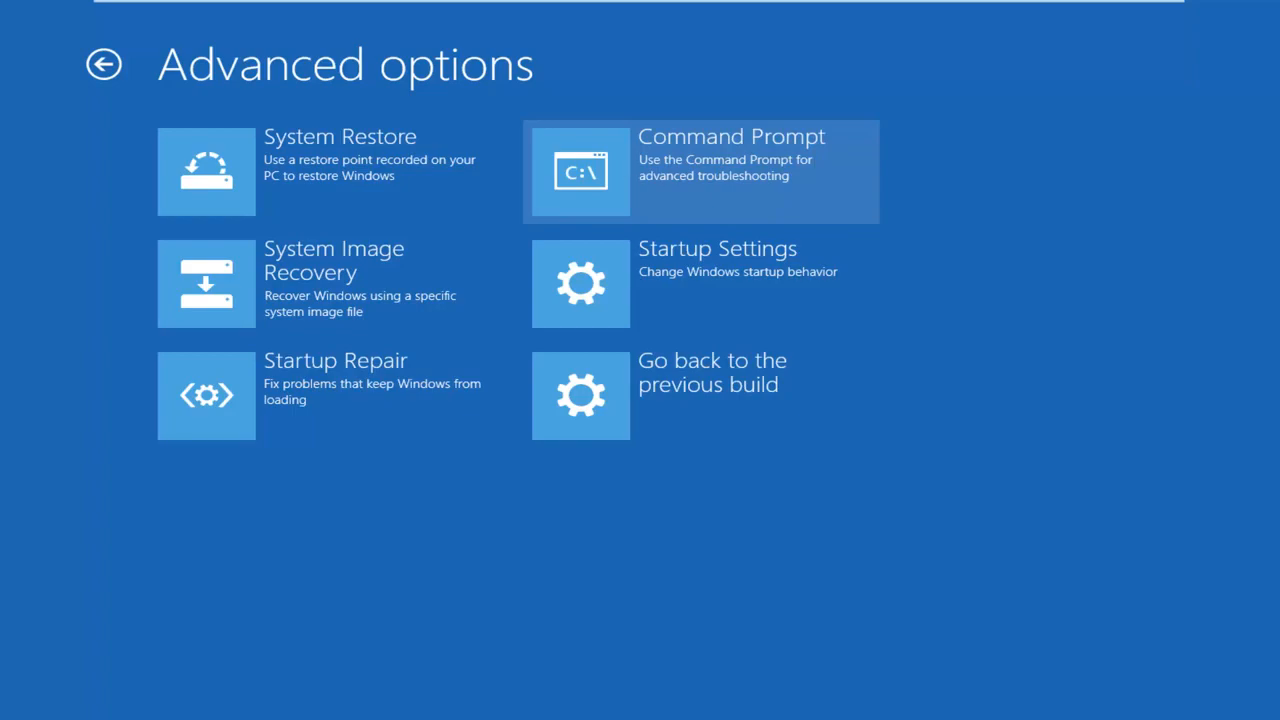
{"action": "left_click", "coordinate": [700, 172]}
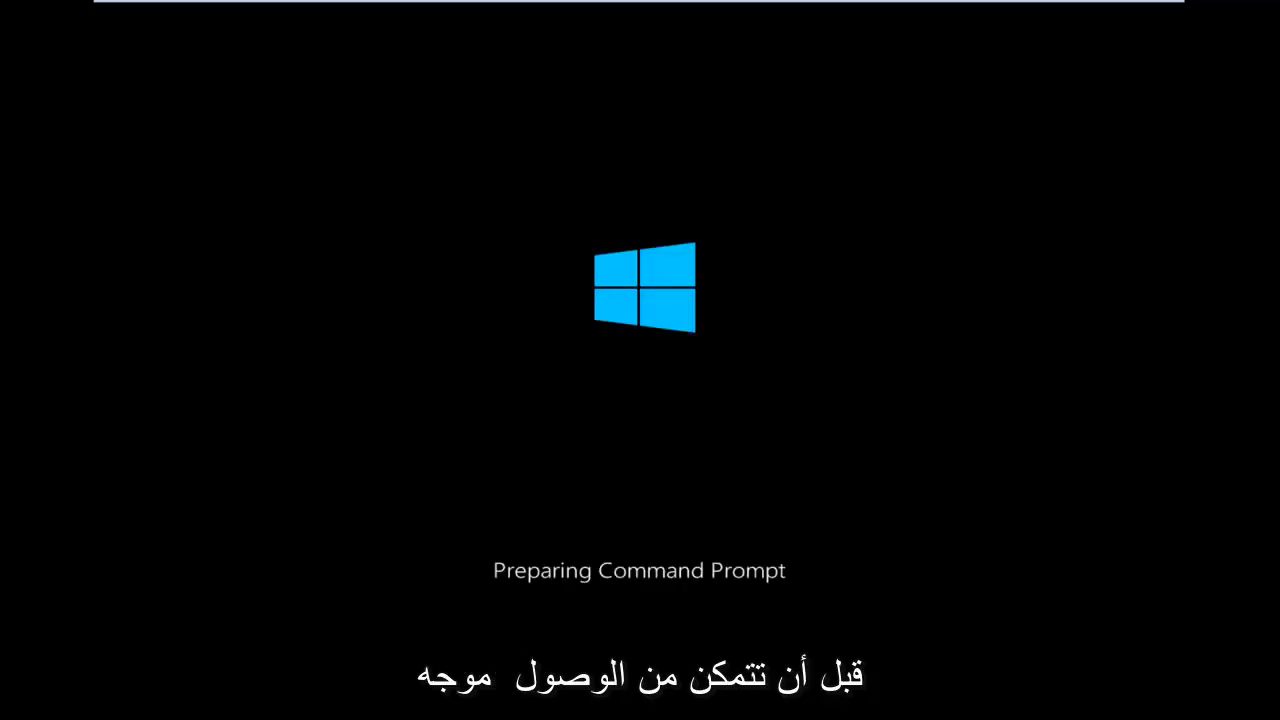